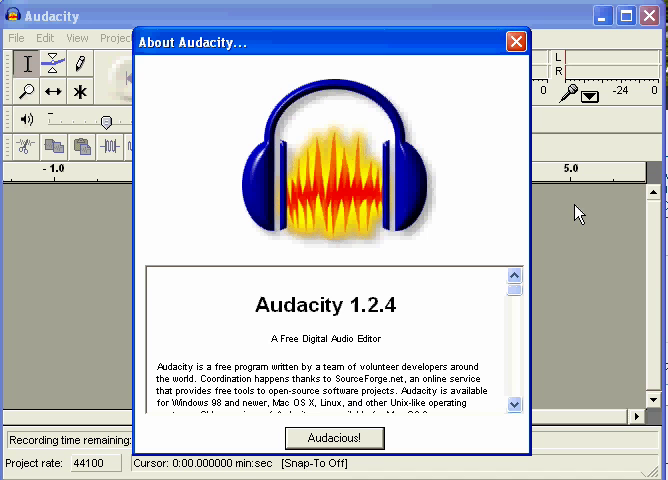
mouse_move(578, 204)
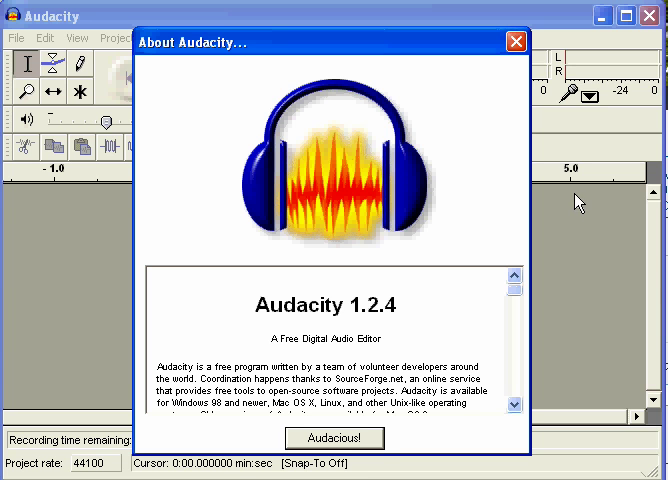
mouse_move(326, 332)
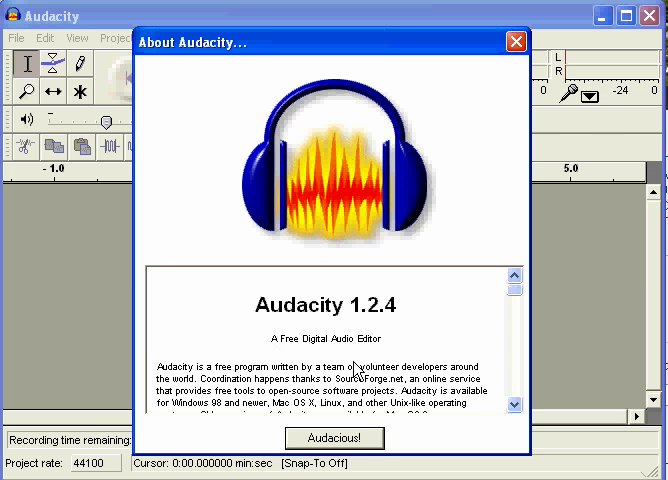
mouse_move(398, 348)
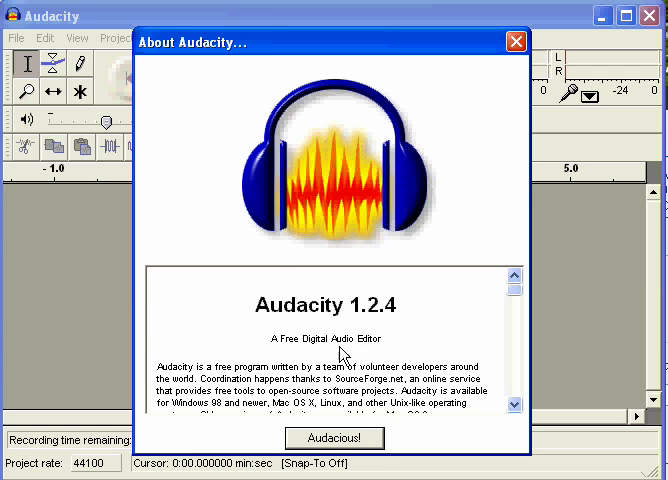
mouse_move(380, 338)
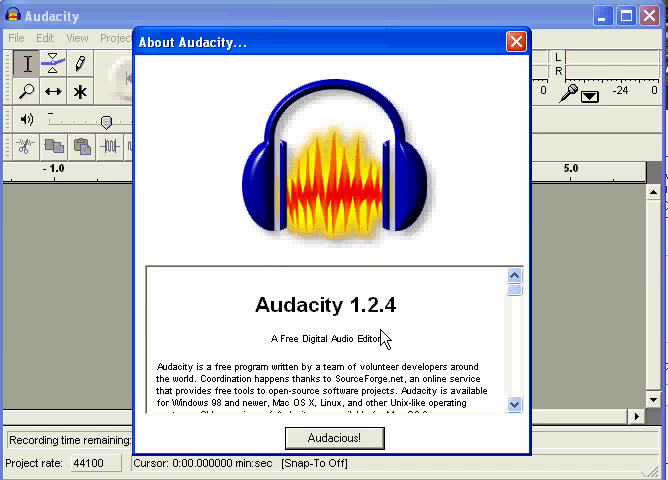
mouse_move(298, 364)
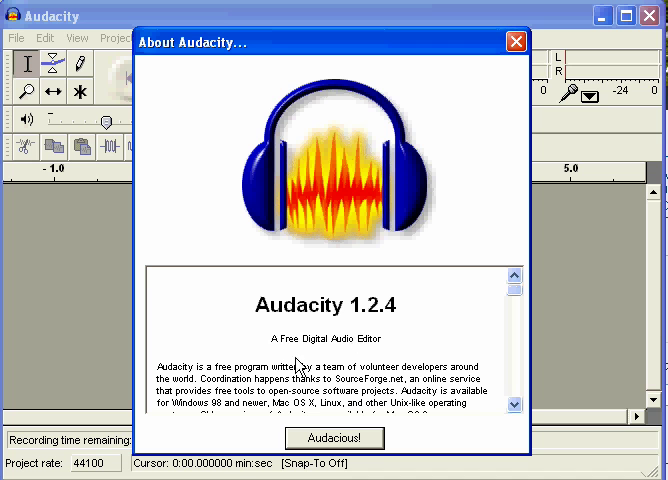
mouse_move(356, 316)
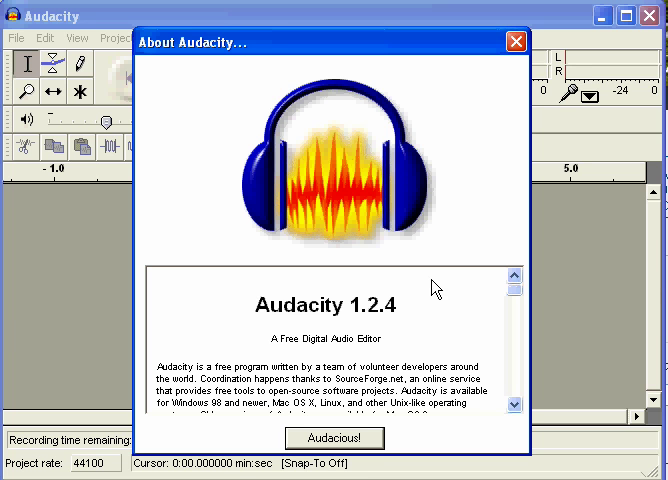
mouse_move(236, 296)
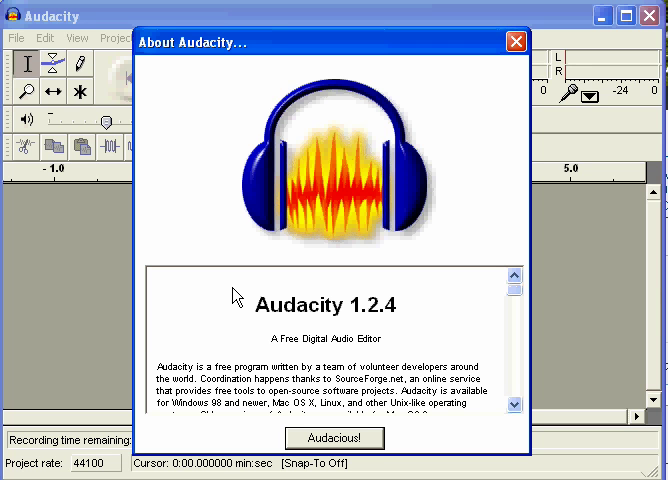
mouse_move(340, 238)
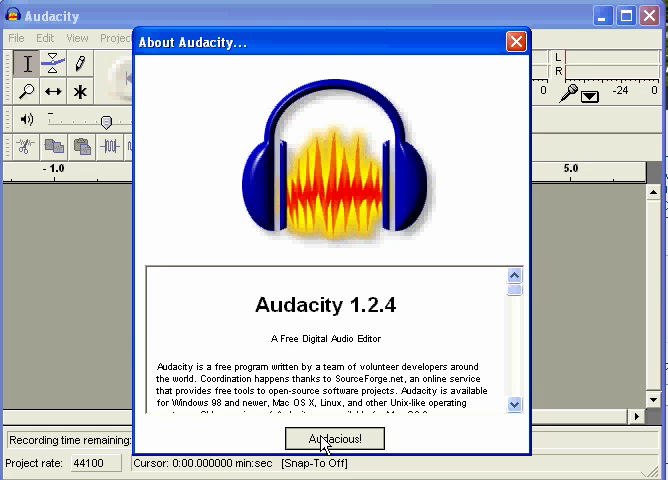
Step: Close the About window and bring up the Edit menu's command list
click(334, 438)
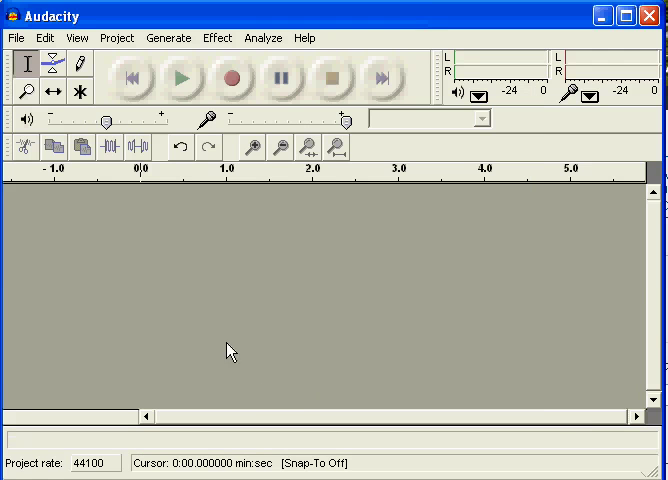
mouse_move(42, 38)
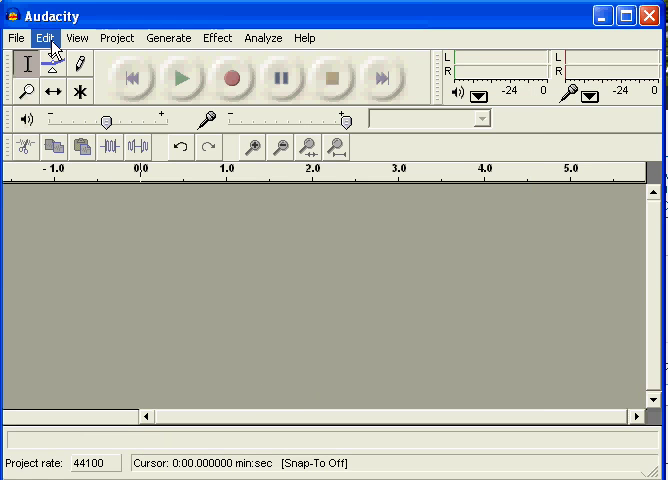
click(42, 38)
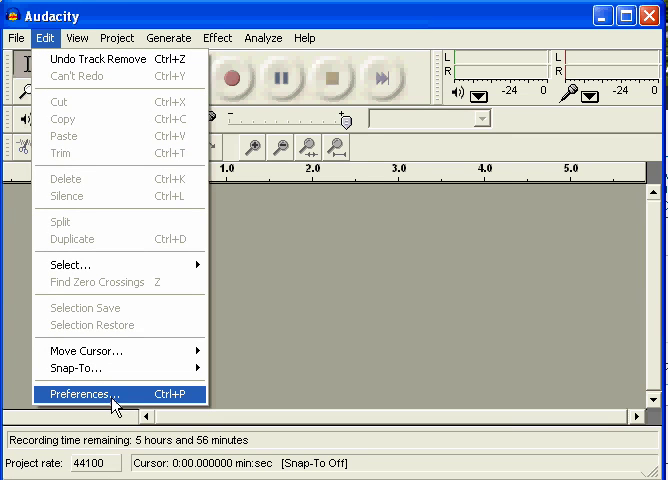
mouse_move(96, 364)
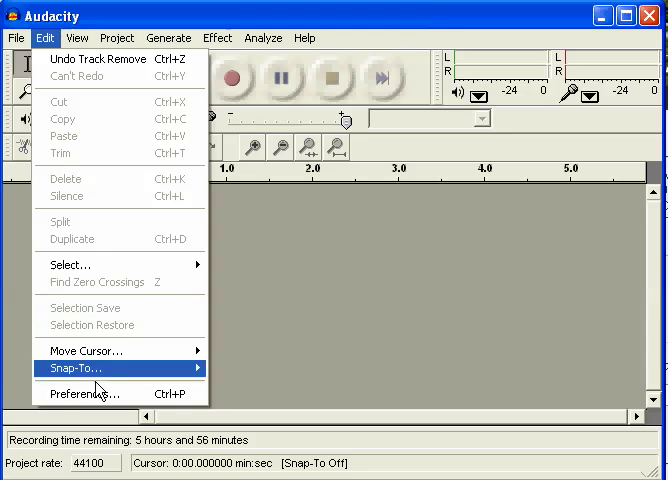
Step: Bring up Preferences on the Audio I/O settings with playback and recording devices
click(84, 368)
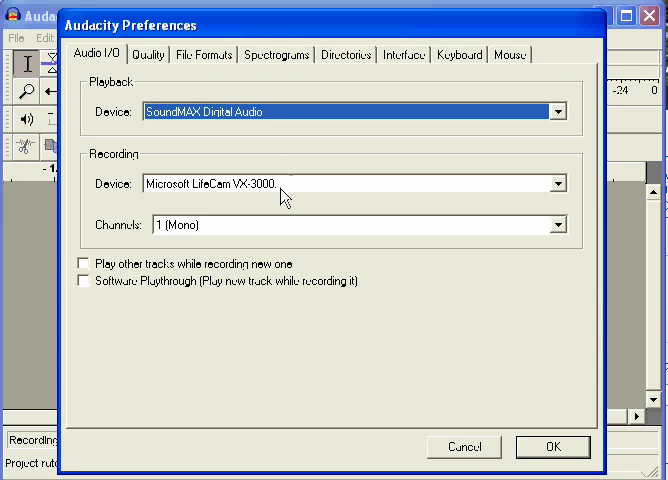
mouse_move(120, 176)
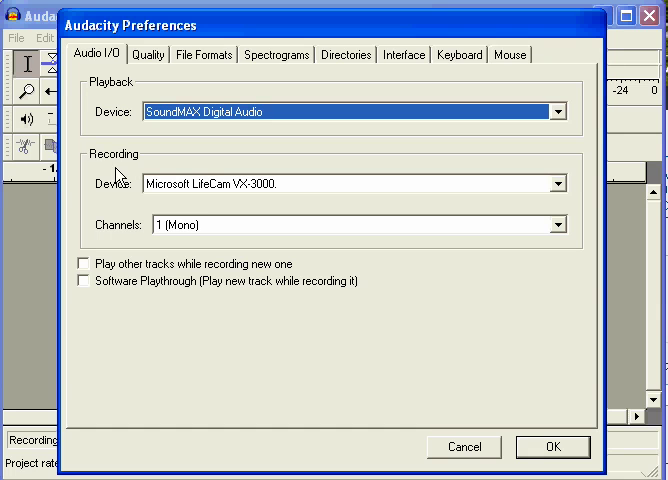
mouse_move(124, 208)
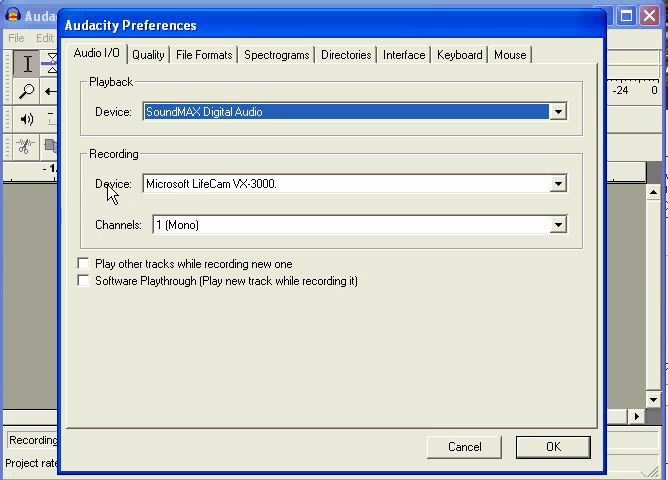
mouse_move(584, 198)
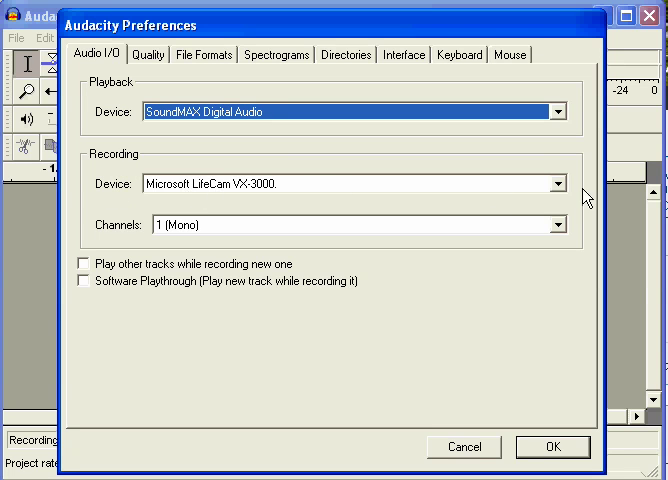
mouse_move(212, 100)
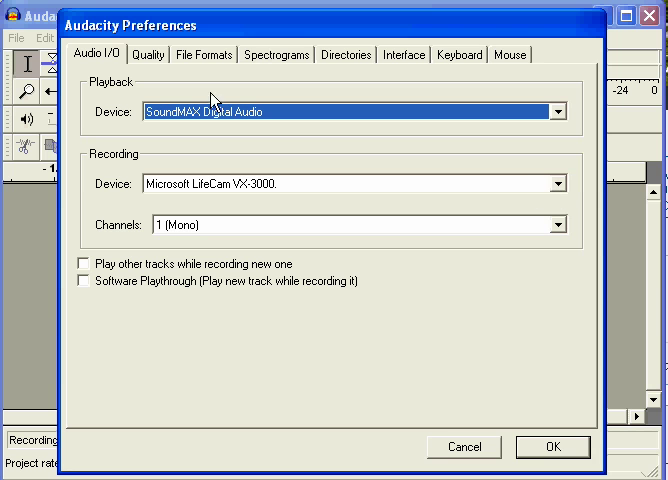
mouse_move(248, 130)
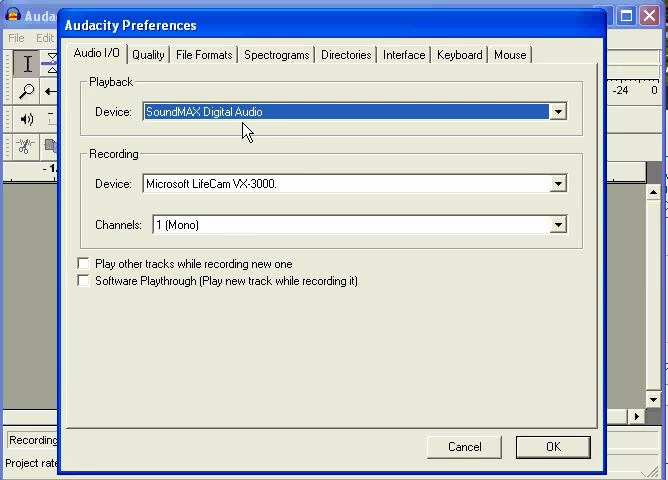
mouse_move(200, 110)
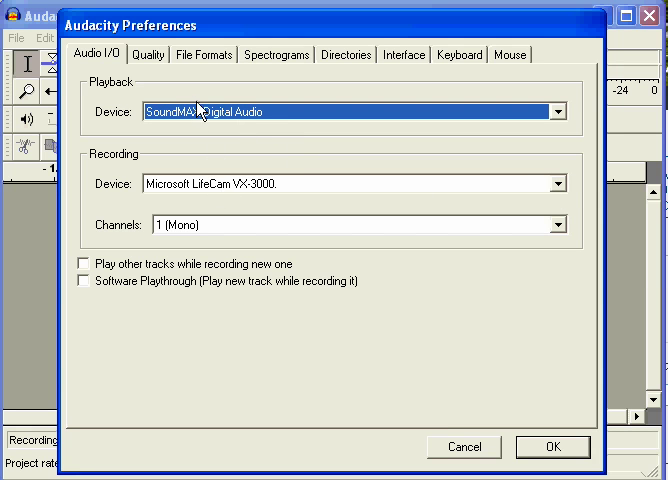
mouse_move(380, 128)
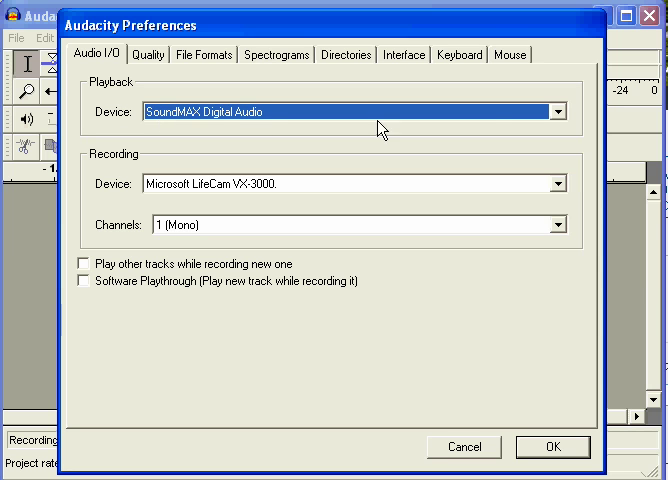
mouse_move(248, 192)
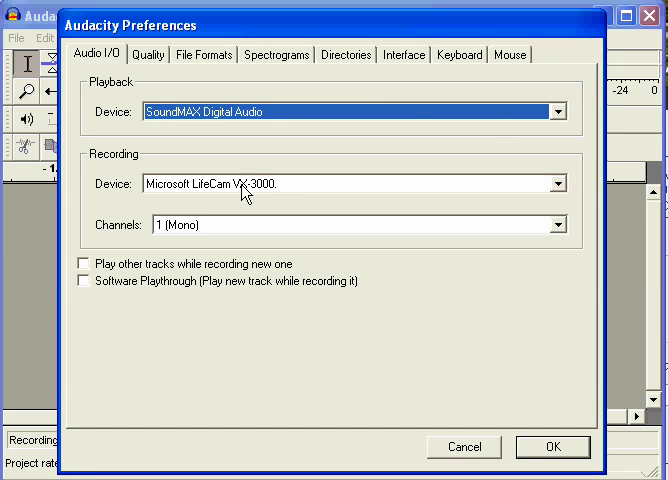
mouse_move(580, 190)
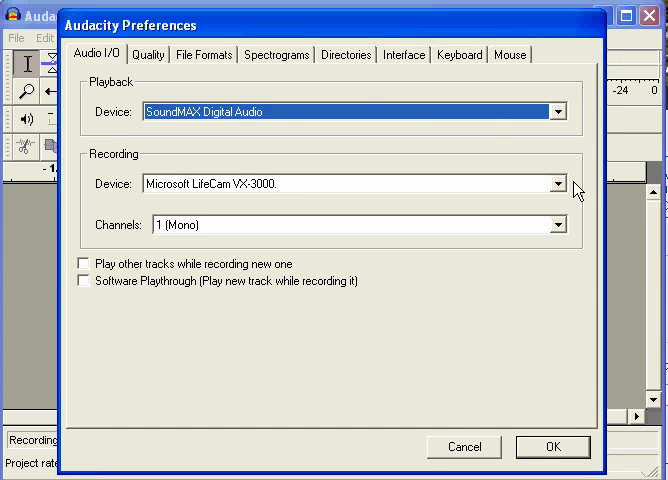
Step: Expand the Recording Device list to choose the Microsoft LifeCam VX-3000
click(556, 184)
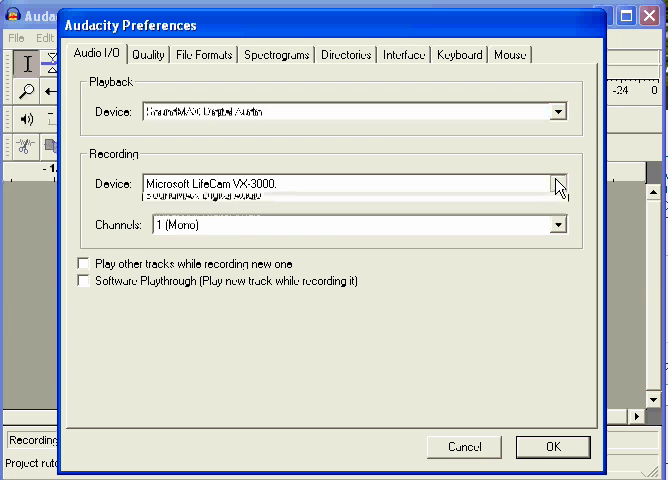
click(556, 184)
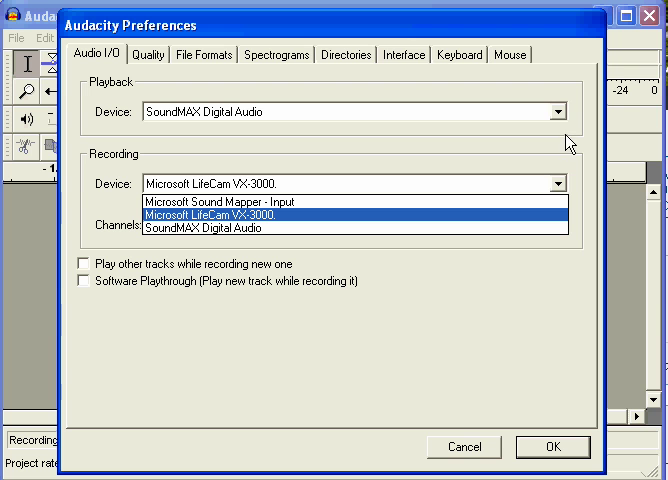
mouse_move(276, 196)
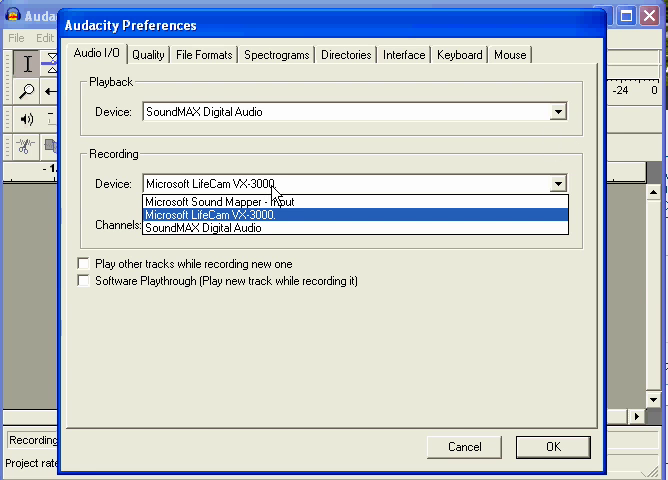
mouse_move(230, 196)
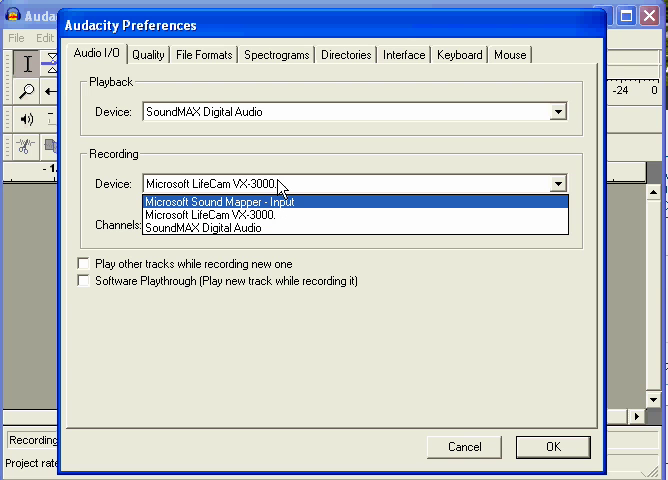
mouse_move(206, 224)
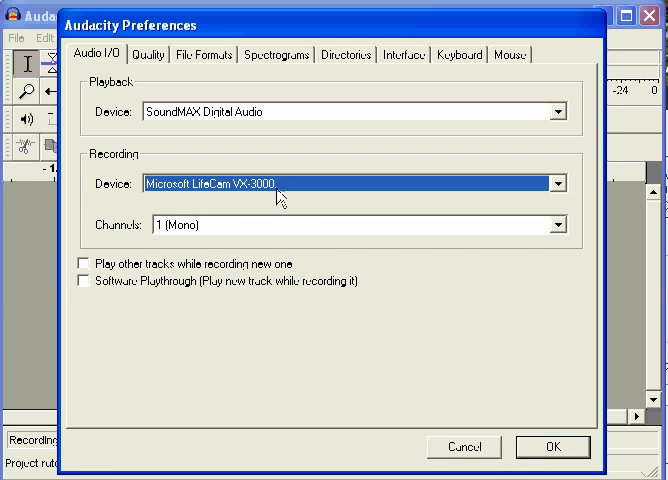
Step: Keep Channels at 1 (Mono) and confirm the preferences with OK
click(556, 224)
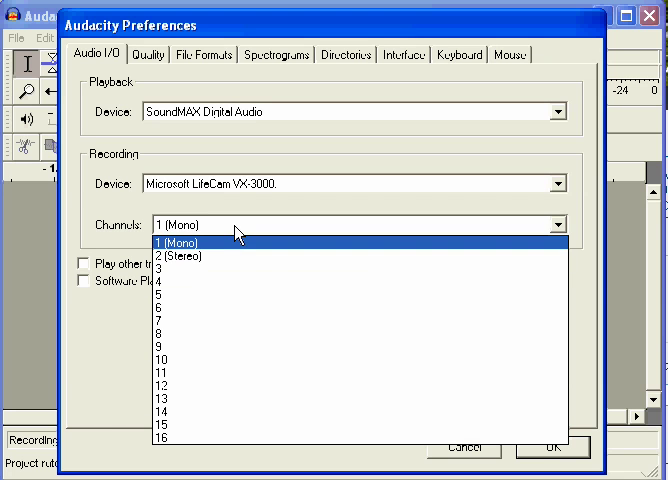
mouse_move(206, 258)
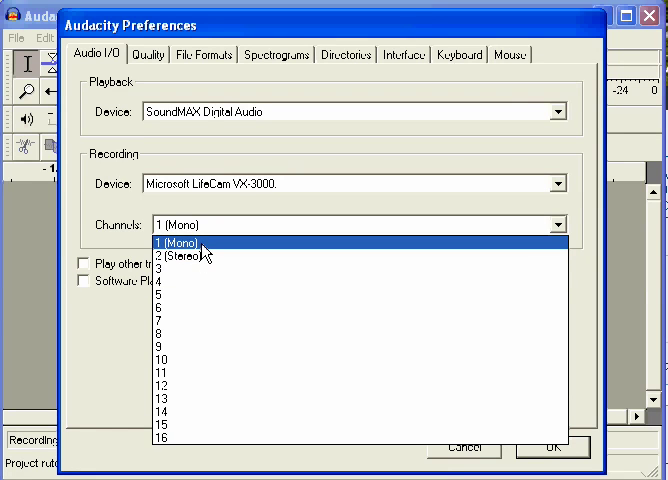
mouse_move(196, 258)
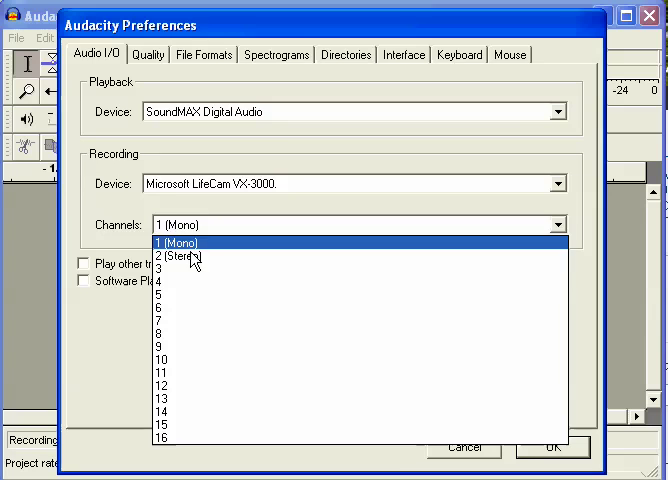
mouse_move(184, 258)
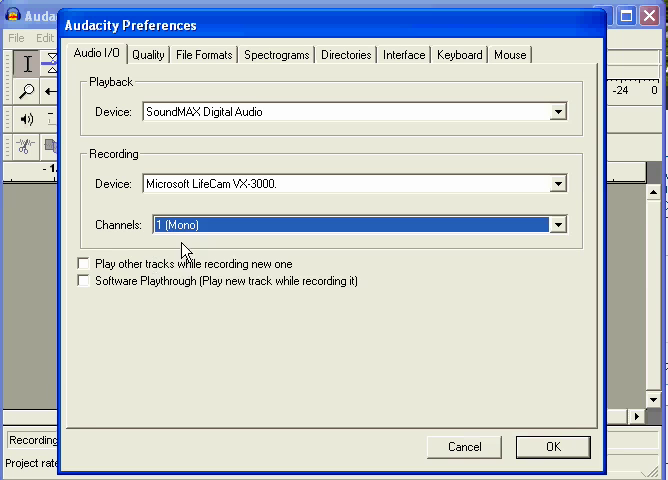
mouse_move(116, 38)
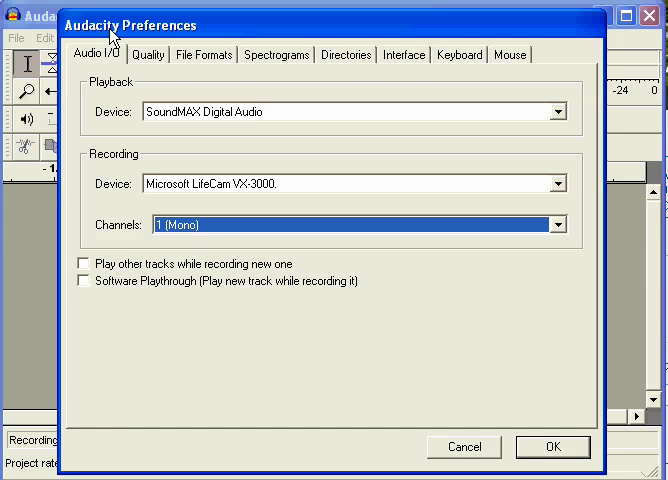
mouse_move(178, 84)
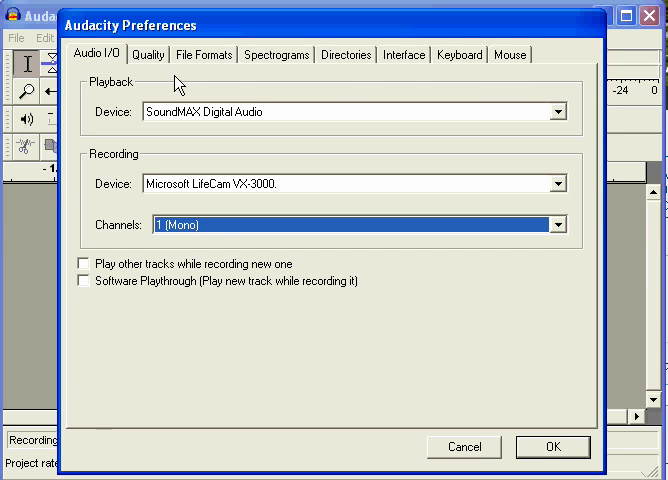
mouse_move(152, 80)
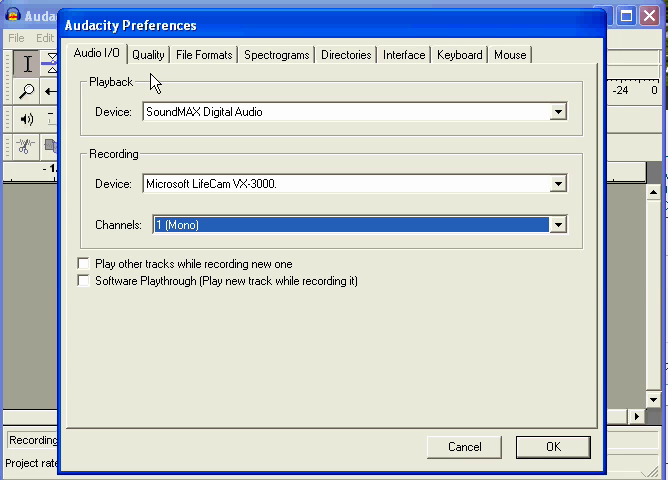
mouse_move(230, 218)
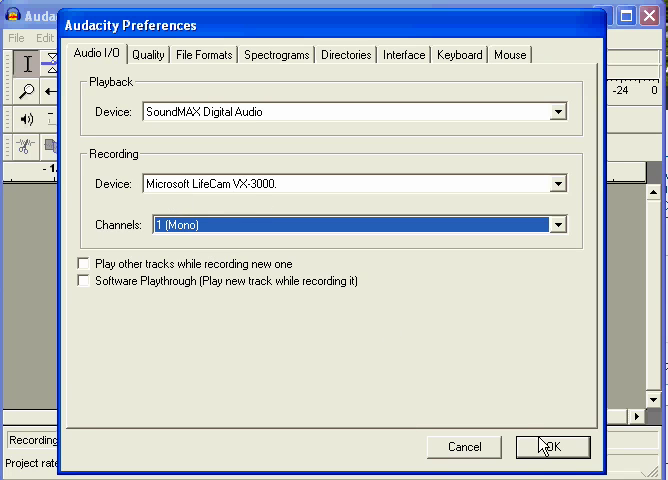
mouse_move(564, 452)
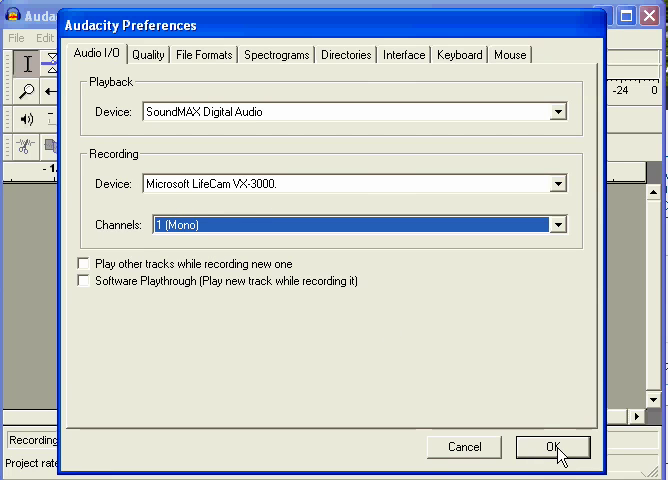
click(552, 448)
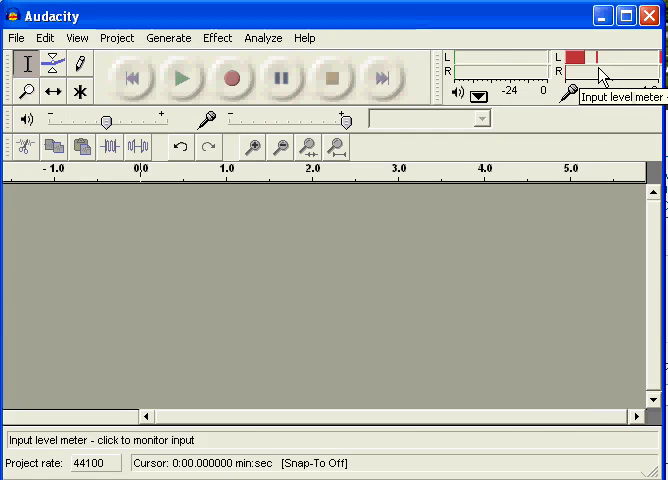
Step: Monitor the microphone level and set Input Volume to about 0.9
click(600, 72)
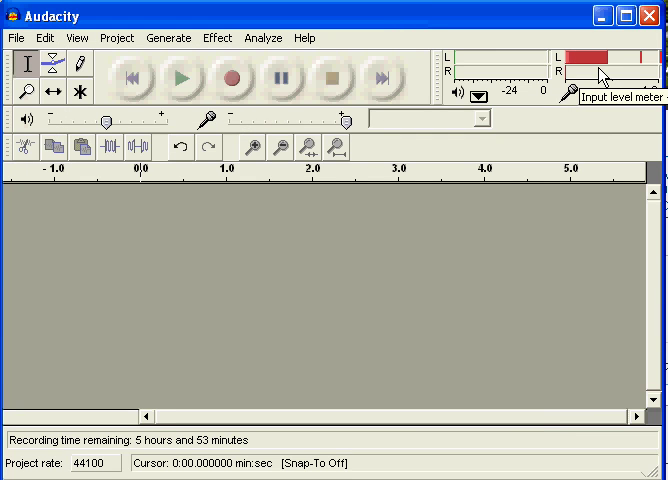
mouse_move(604, 140)
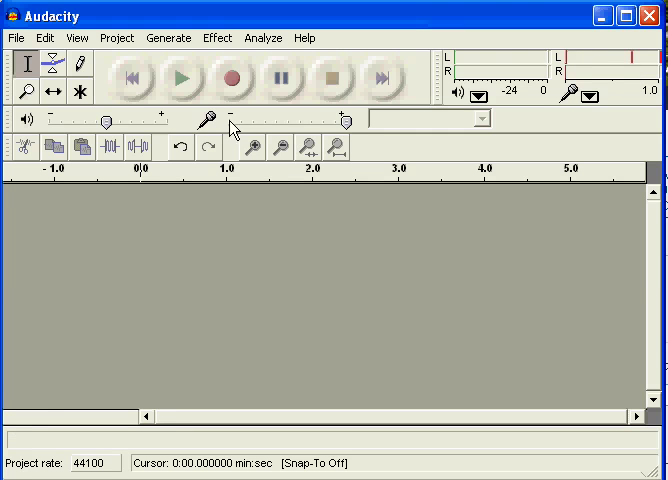
mouse_move(352, 132)
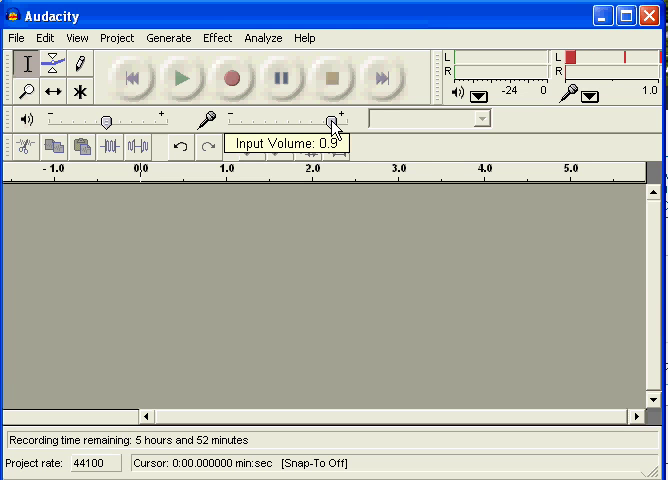
drag(336, 118, 346, 118)
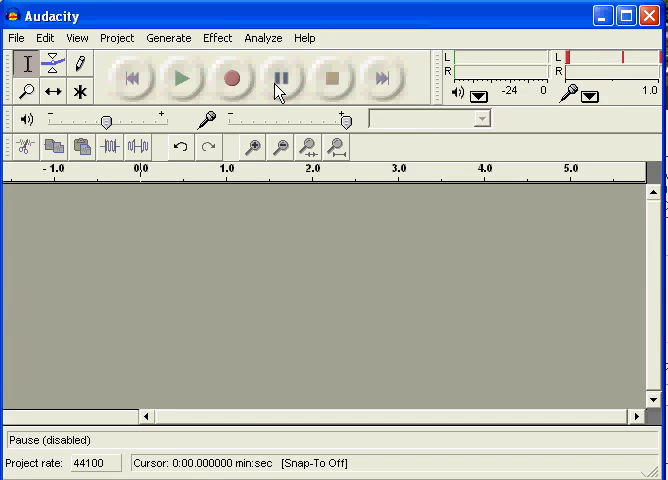
mouse_move(234, 84)
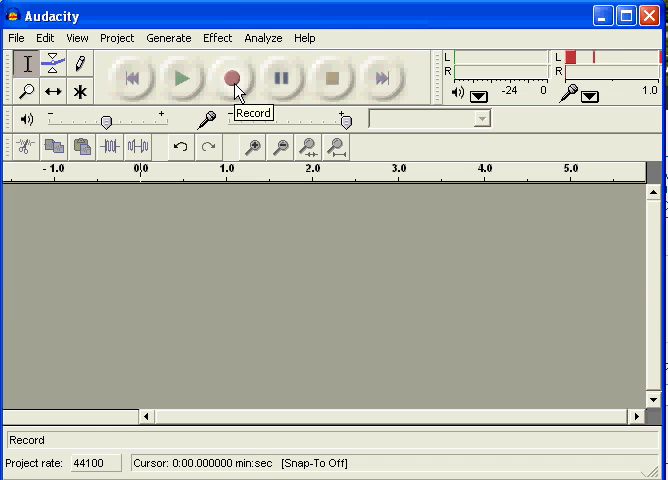
Step: Record about five seconds of the spoken poem, then stop recording
click(226, 78)
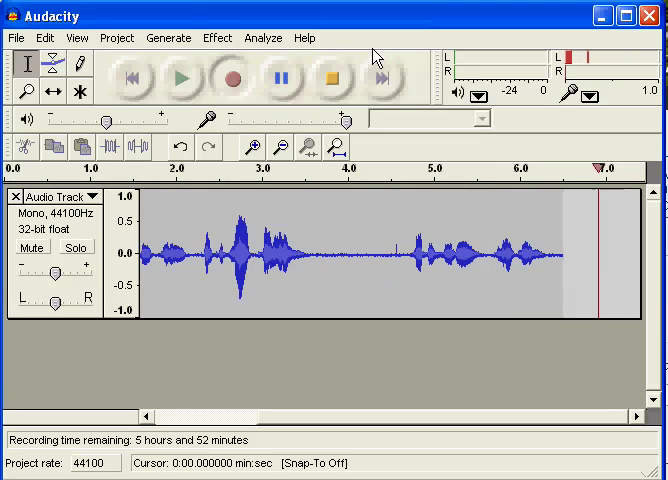
click(332, 78)
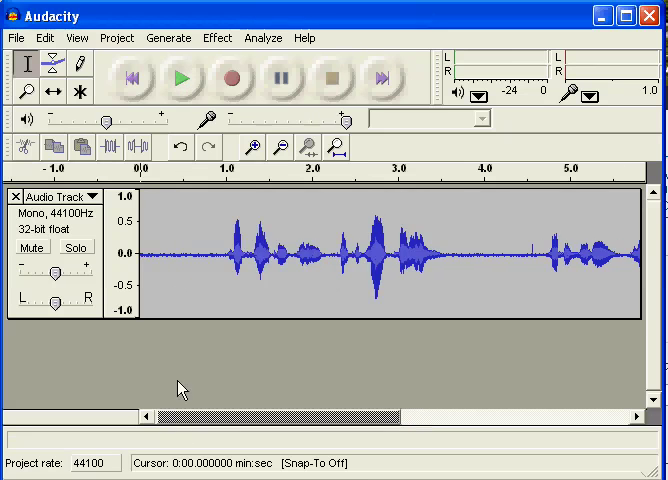
click(180, 78)
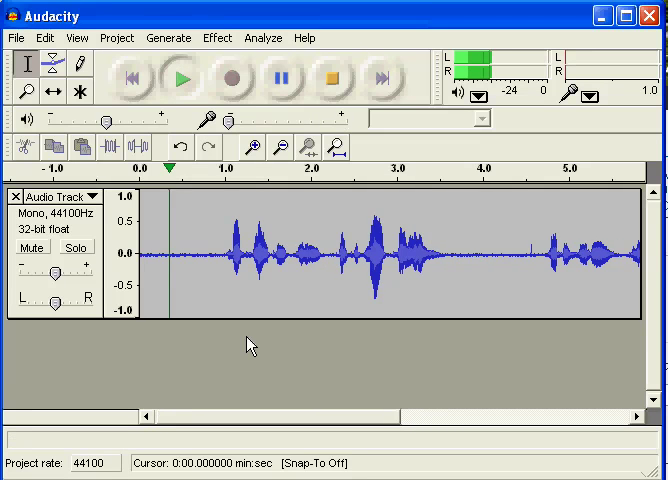
click(350, 250)
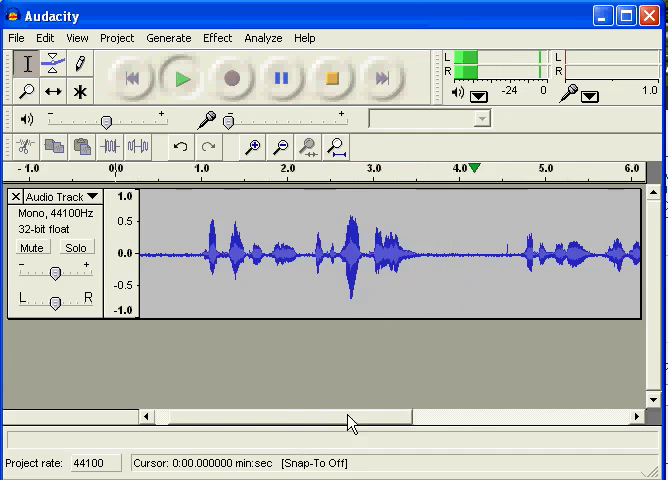
scroll(right, 3)
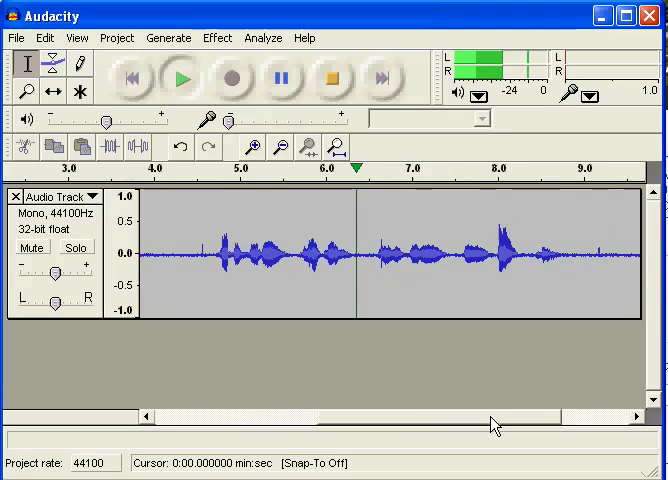
scroll(right, 3)
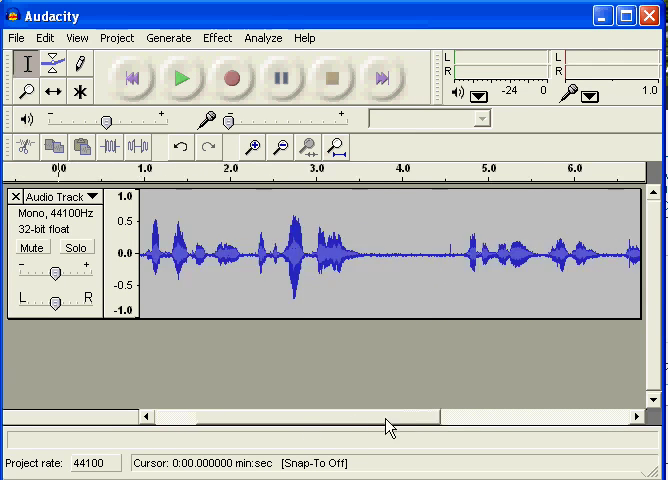
scroll(left, 3)
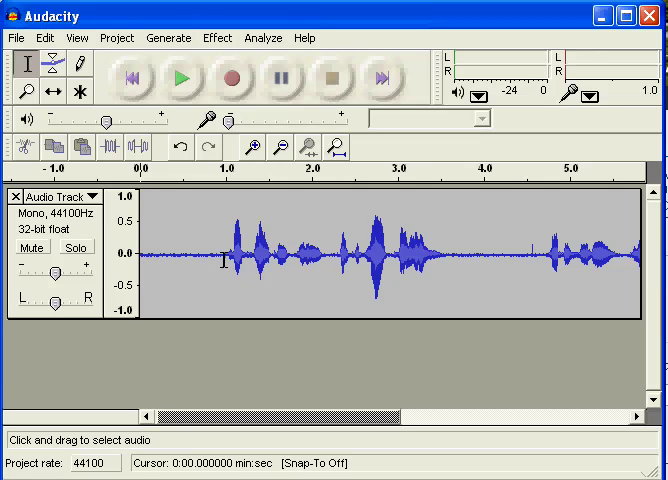
mouse_move(310, 344)
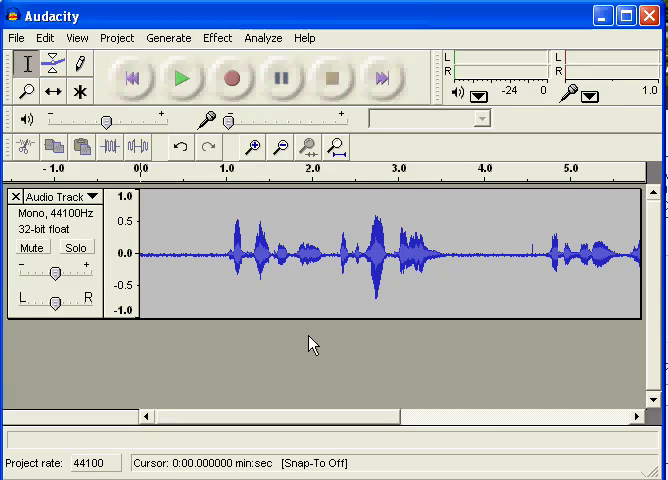
mouse_move(230, 276)
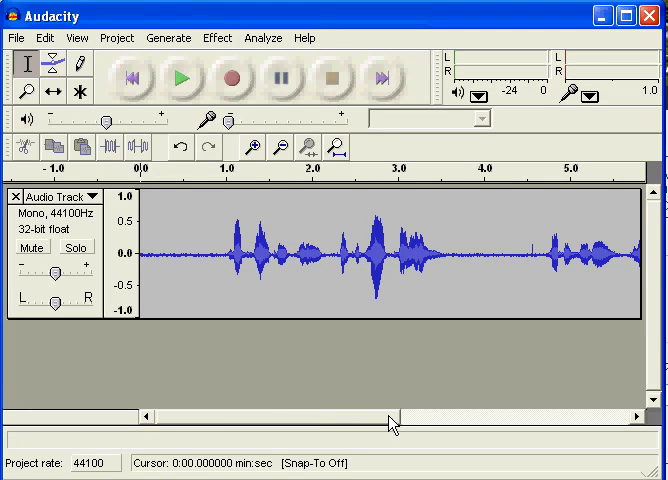
drag(390, 424, 460, 424)
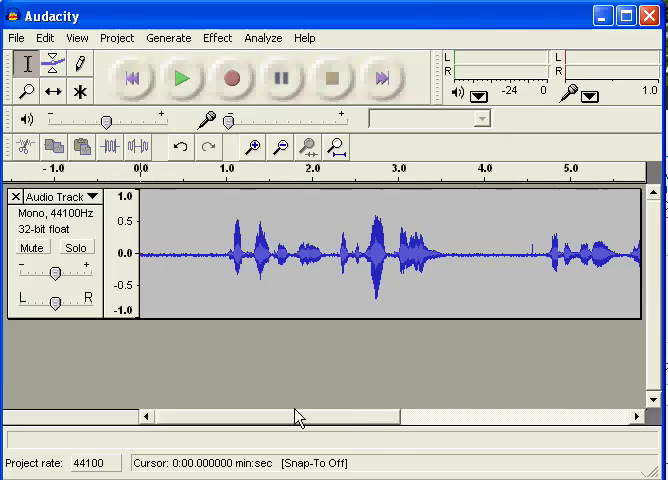
Step: Listen through the recording and delete its opening 4.69 seconds
drag(210, 250, 484, 250)
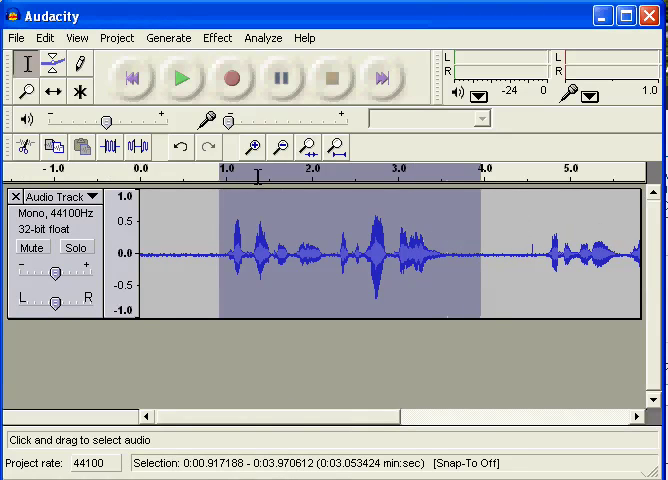
click(180, 78)
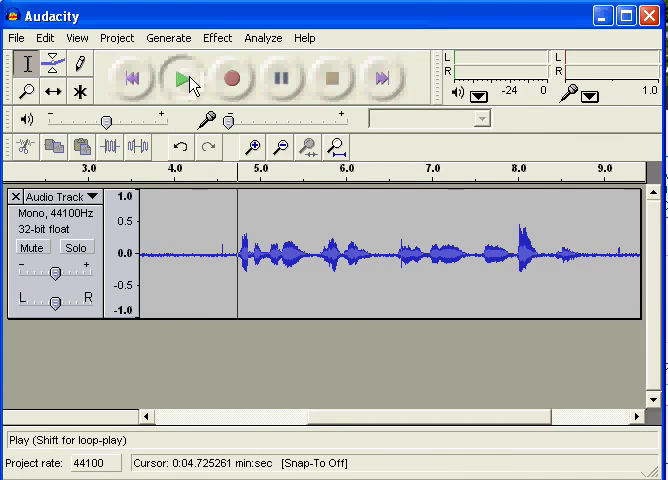
click(180, 80)
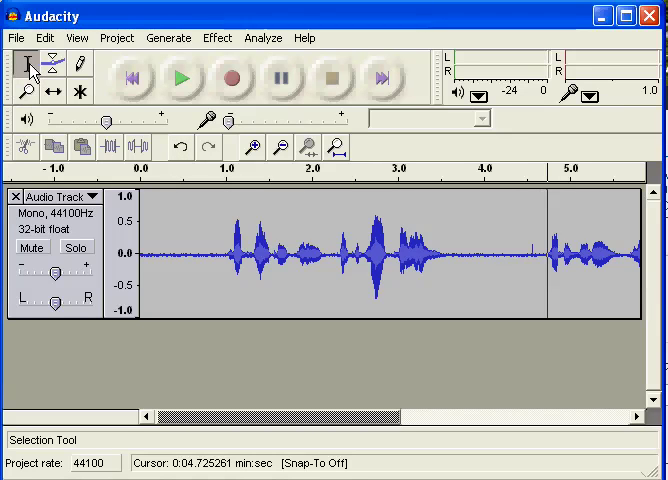
mouse_move(532, 258)
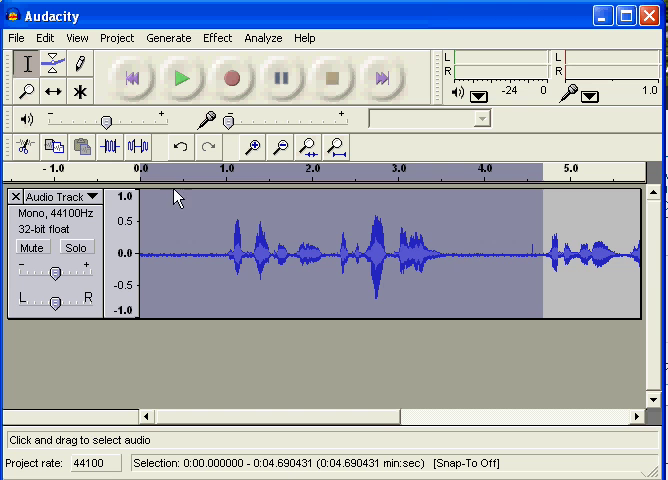
mouse_move(256, 248)
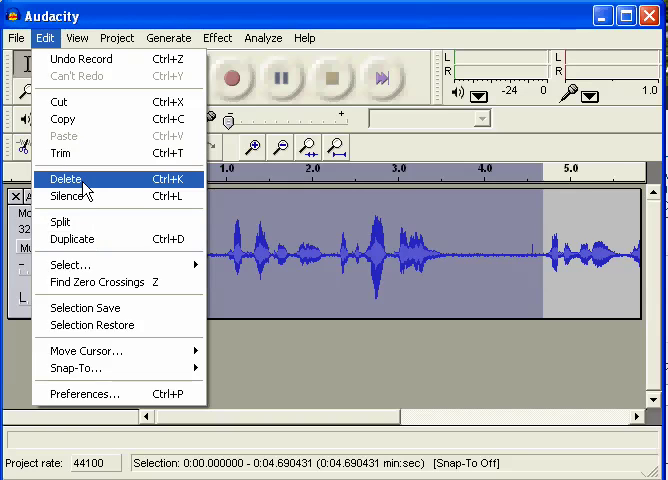
click(64, 180)
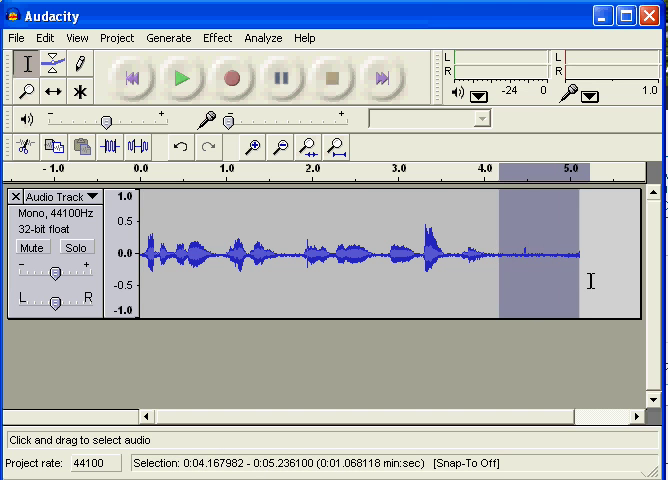
Step: Delete the quiet tail from 4.17 s to the end of the track
click(50, 64)
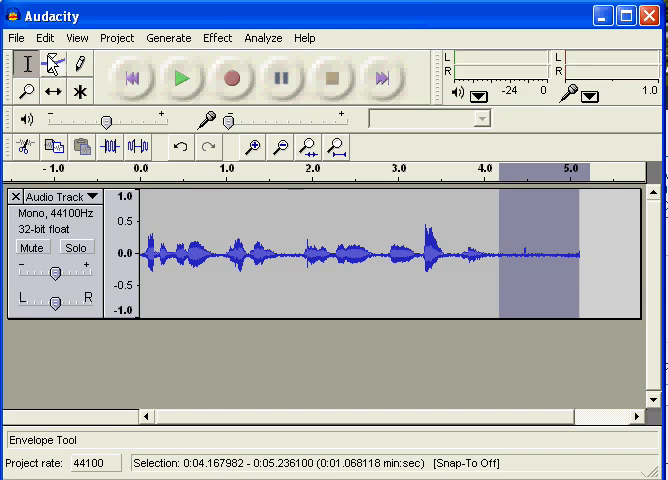
click(38, 38)
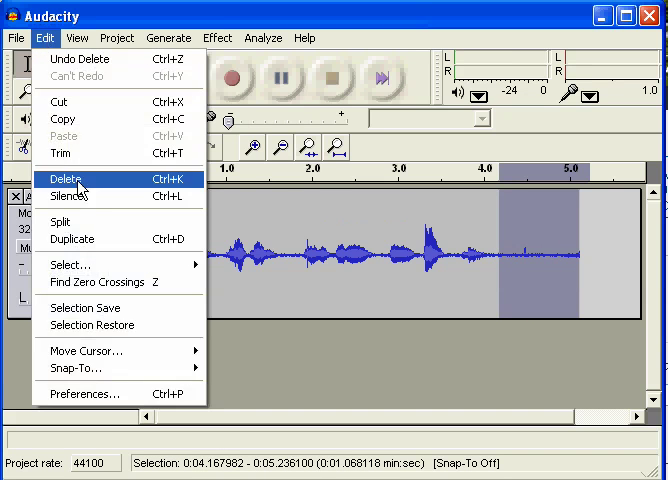
click(66, 180)
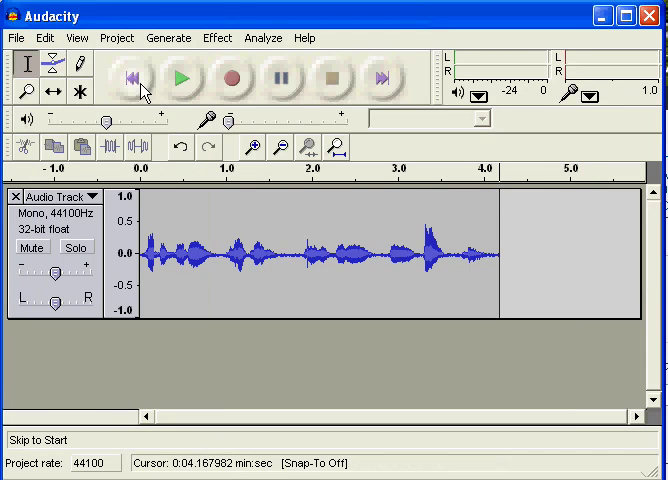
Step: Return to the start and play back the trimmed 4.2-second recording
click(180, 78)
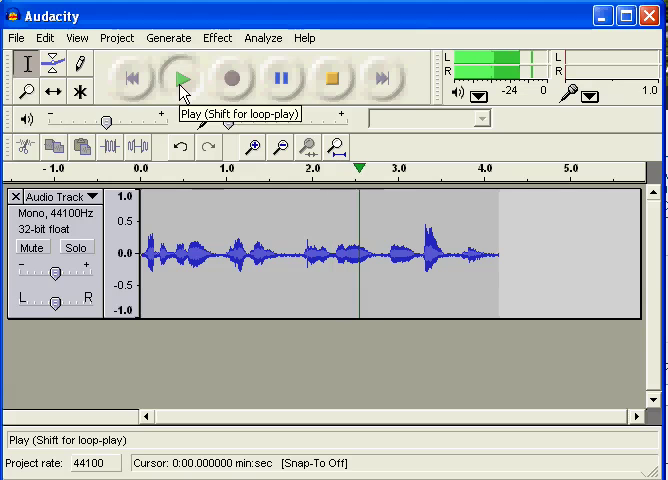
click(332, 78)
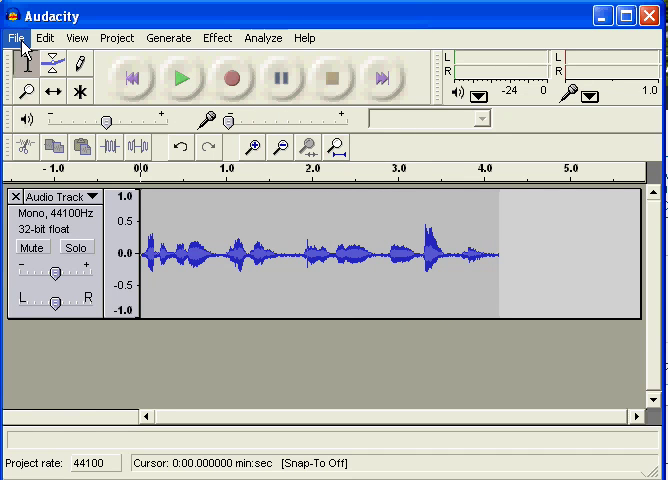
Step: Start Export As MP3 from the File menu for the trimmed track
click(14, 38)
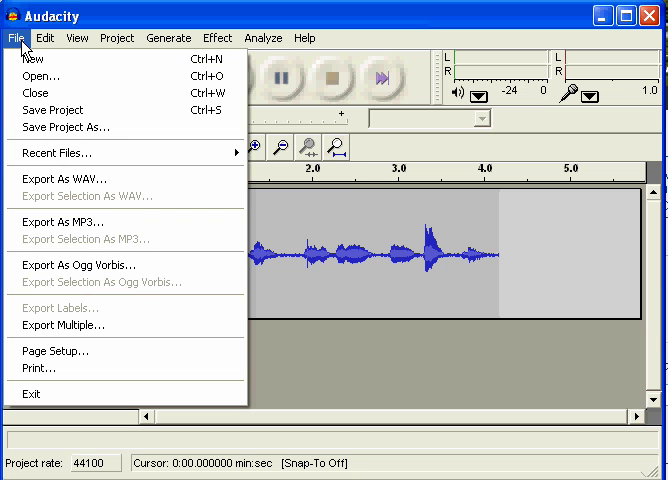
mouse_move(64, 128)
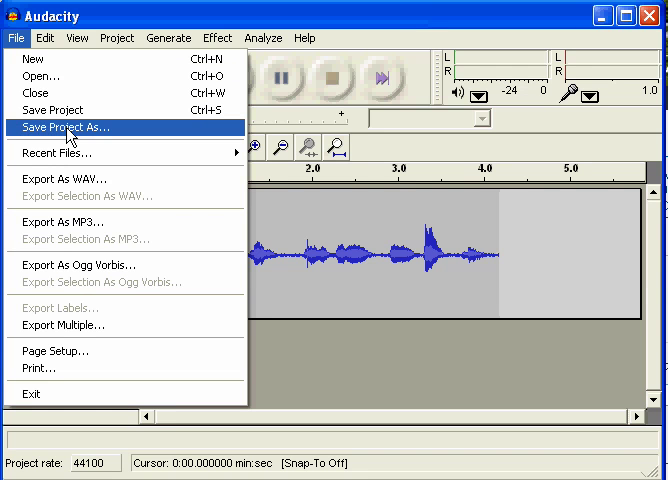
mouse_move(68, 196)
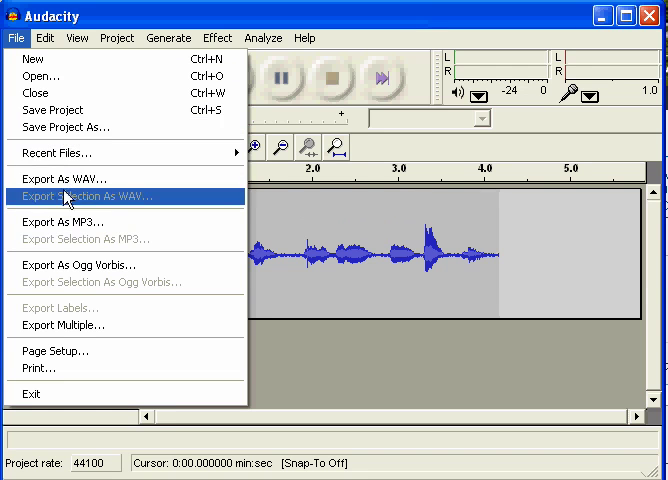
mouse_move(84, 180)
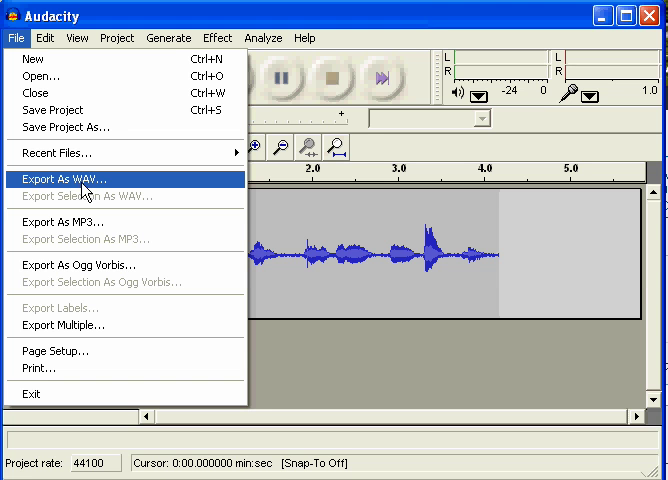
mouse_move(112, 188)
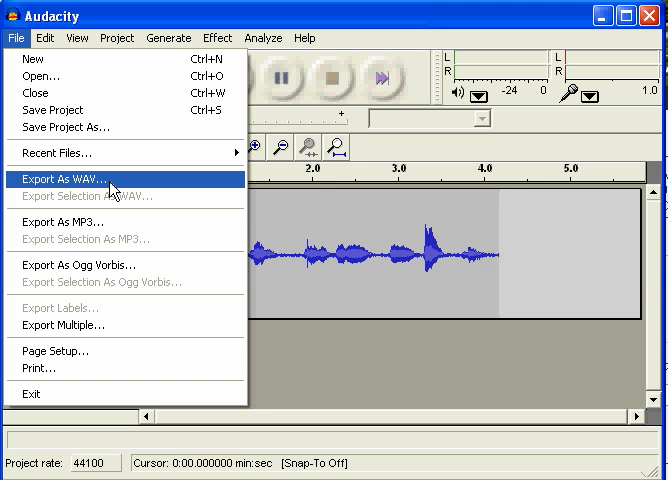
mouse_move(112, 232)
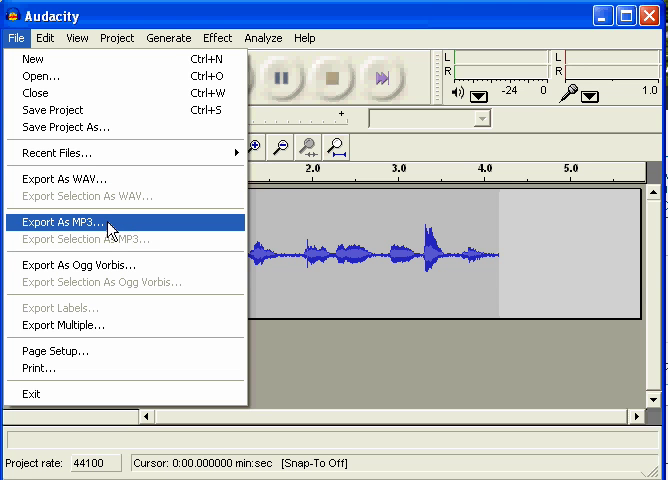
mouse_move(62, 232)
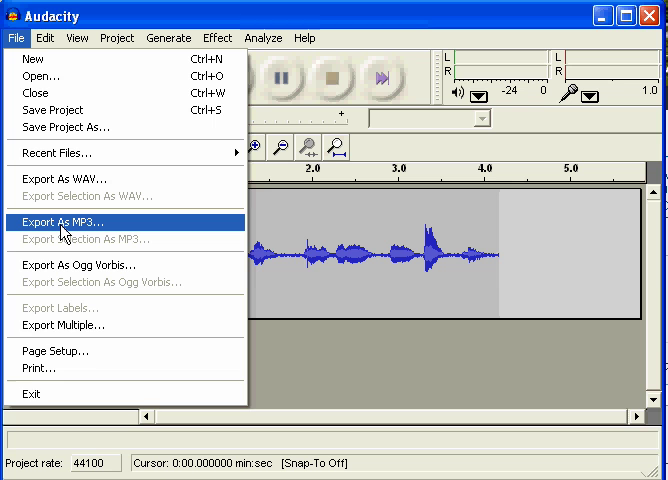
click(76, 222)
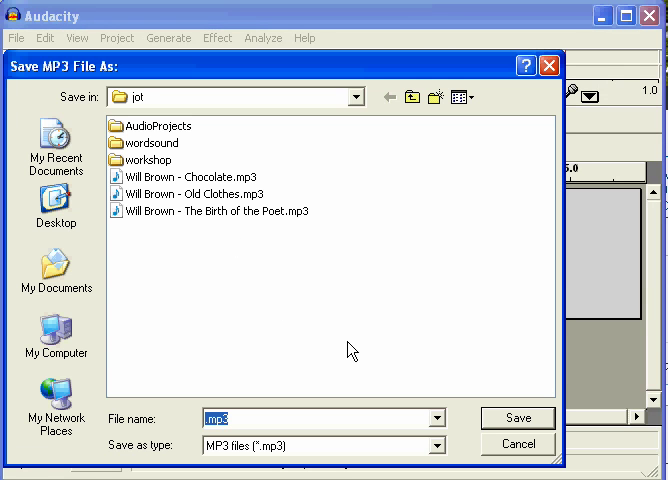
mouse_move(310, 310)
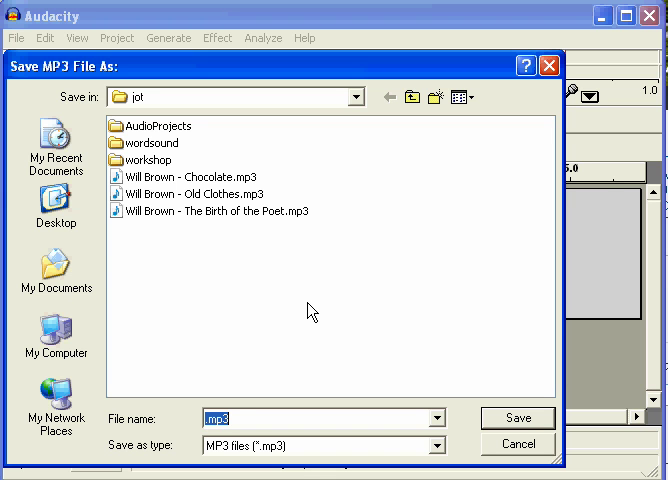
mouse_move(302, 416)
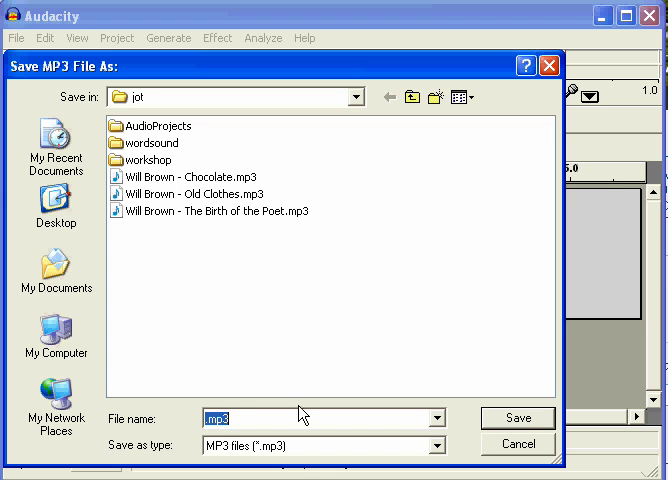
mouse_move(340, 424)
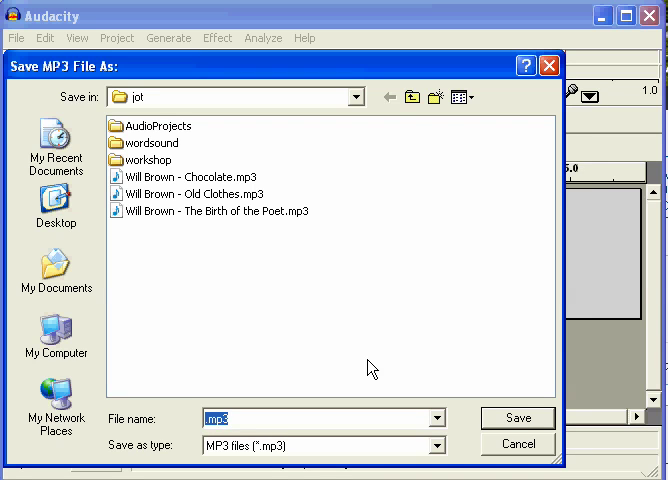
mouse_move(224, 260)
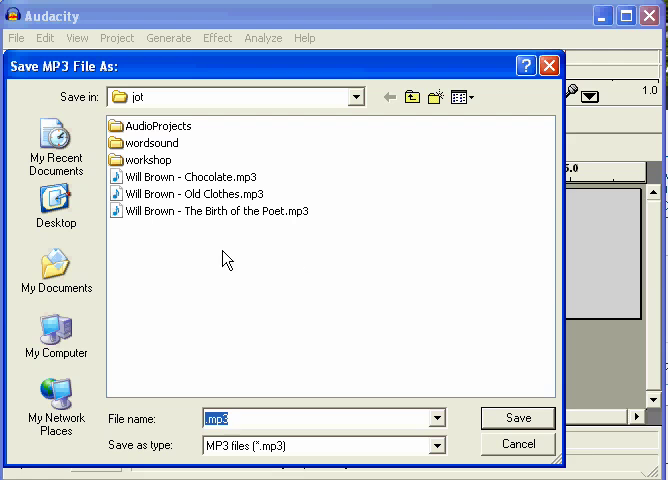
mouse_move(240, 288)
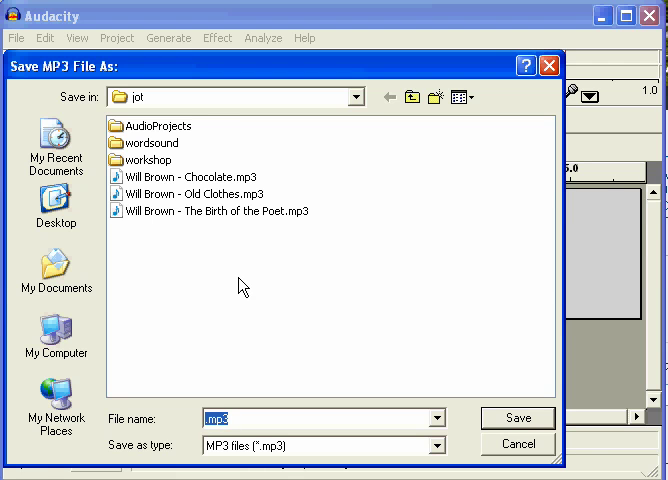
mouse_move(228, 304)
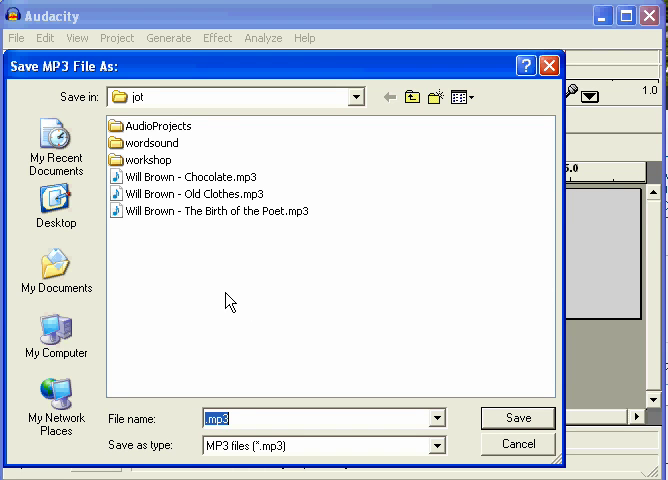
mouse_move(278, 302)
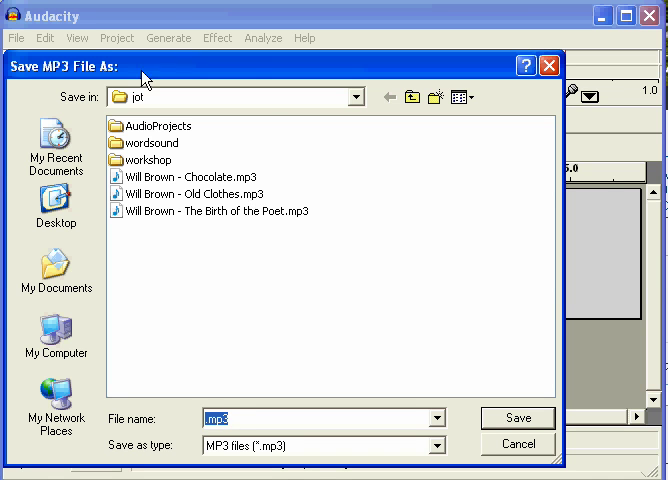
mouse_move(222, 328)
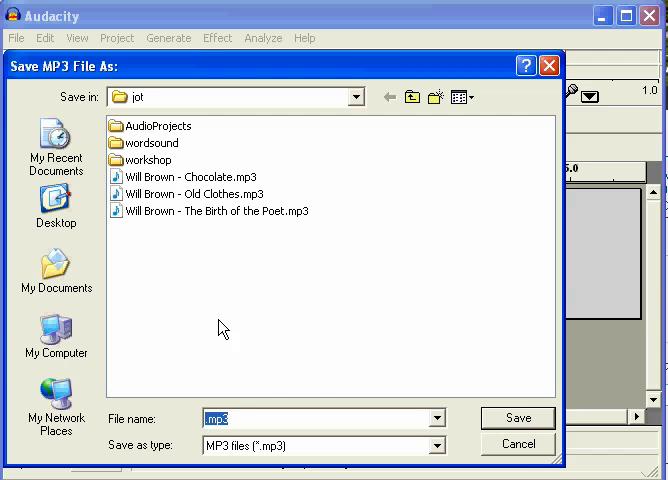
mouse_move(236, 230)
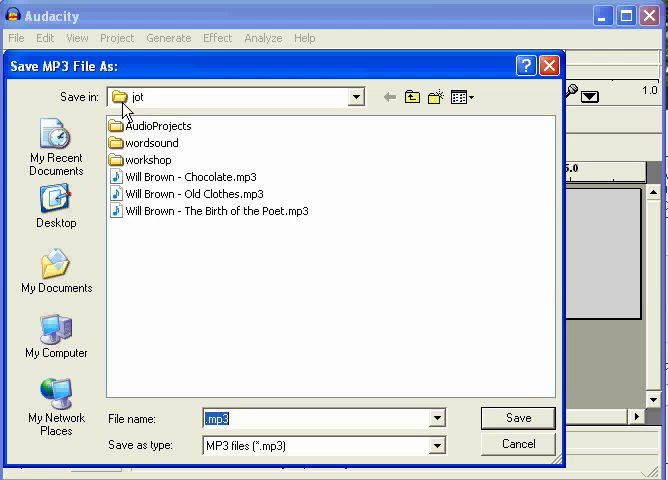
mouse_move(178, 258)
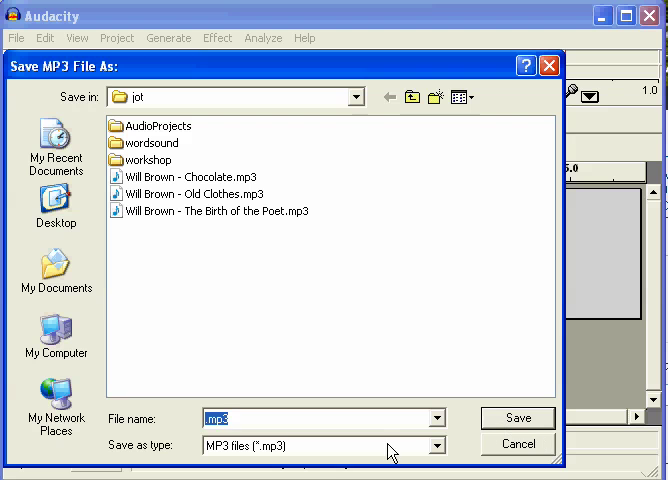
mouse_move(336, 424)
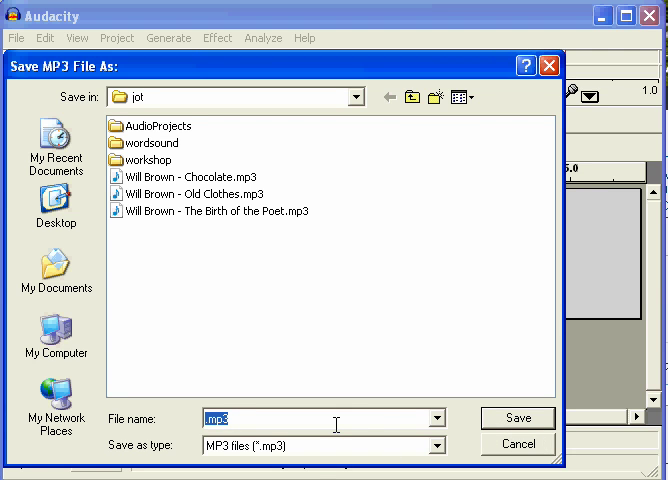
Step: Enter the file name ABCabc for the MP3 in the jot folder
text(ABCabc)
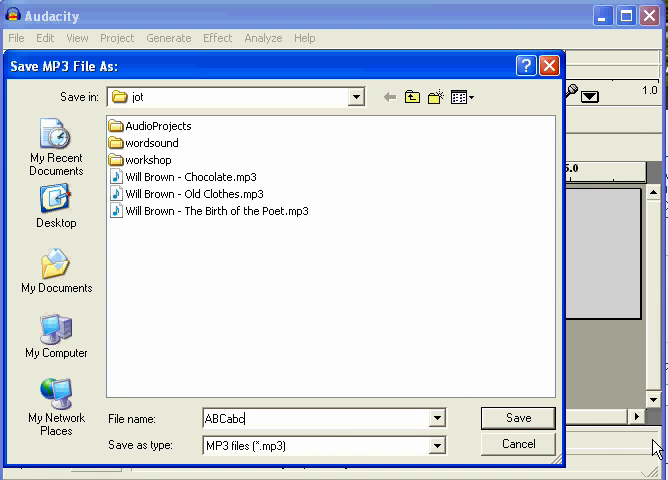
Step: Confirm saving, then tag the MP3 as title 'The ABC Poem', artist 'Will Brown', album 'Cloudy Day Art' and complete export
click(516, 416)
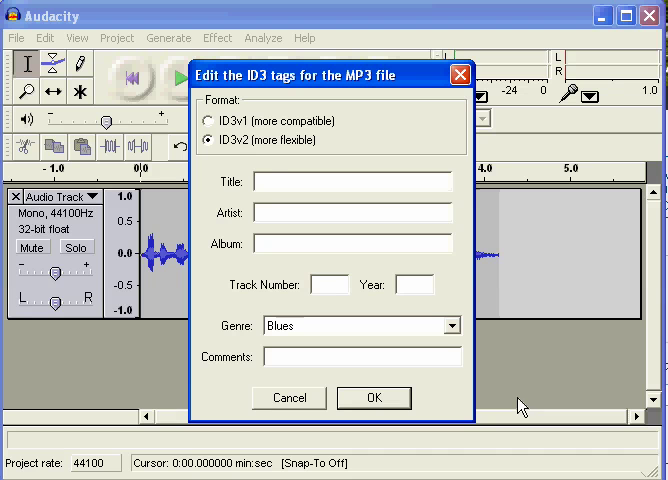
mouse_move(214, 174)
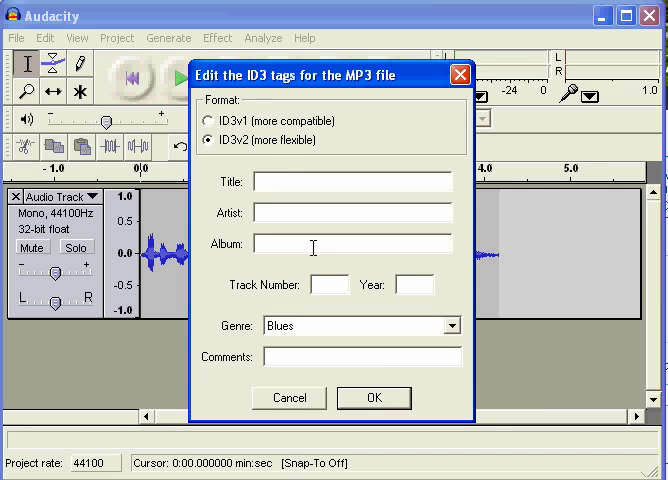
text(The AB)
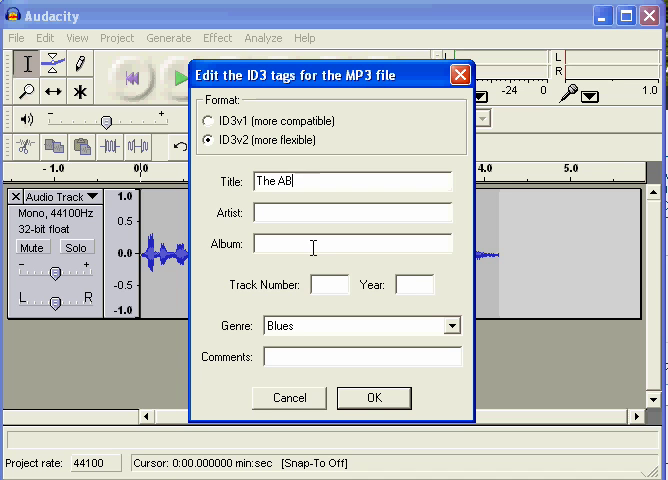
text(C Poem)
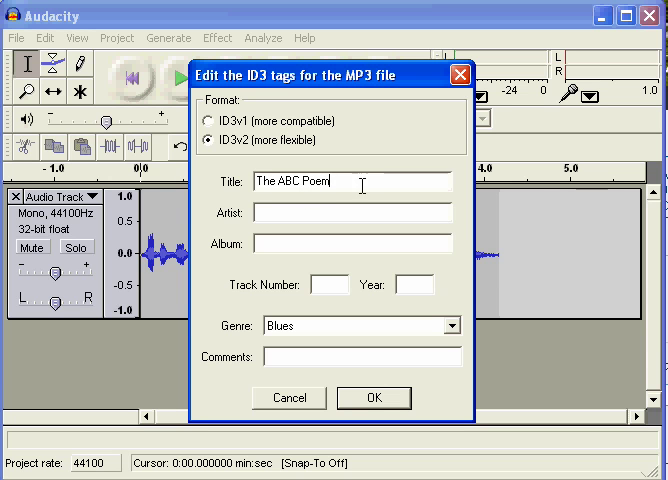
click(290, 212)
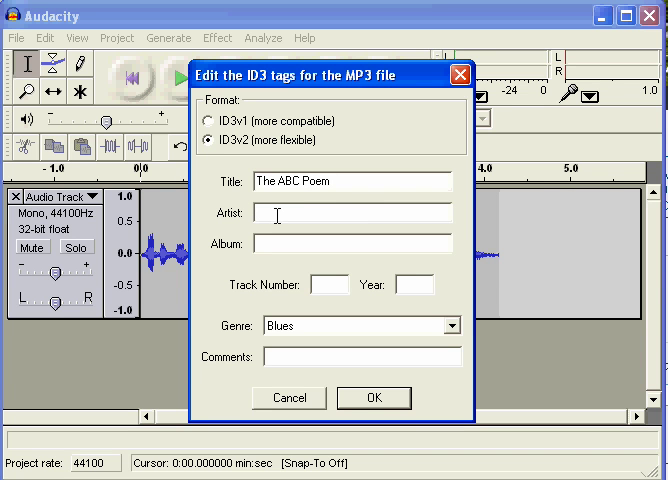
text(Will Brown)
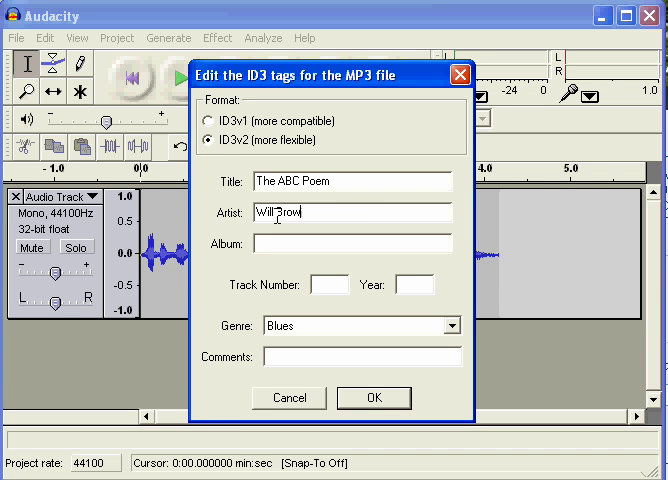
text(Cloudy)
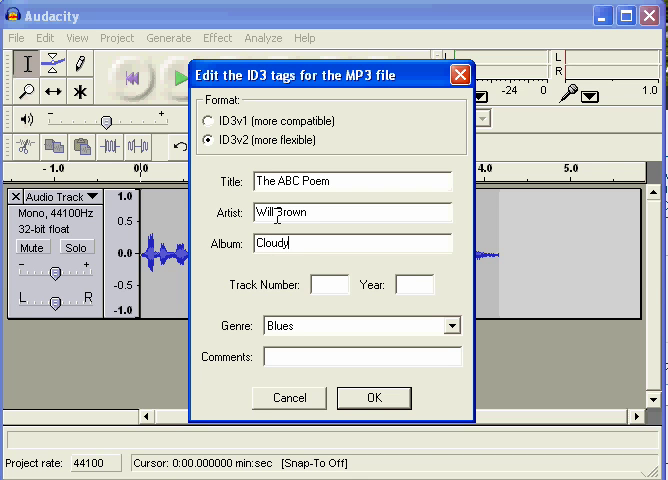
text(Day Art)
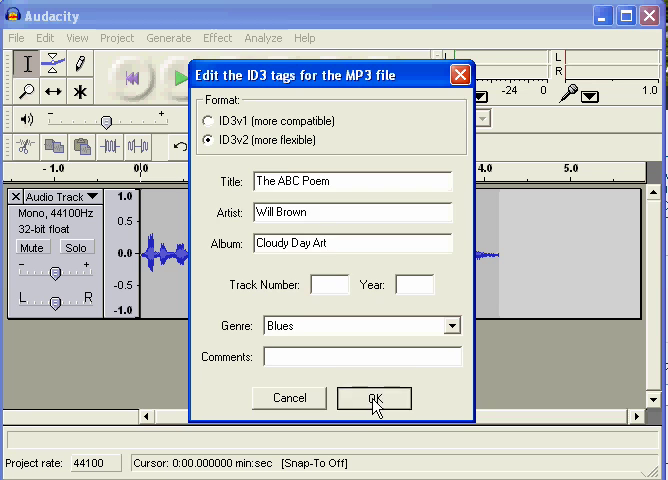
click(374, 398)
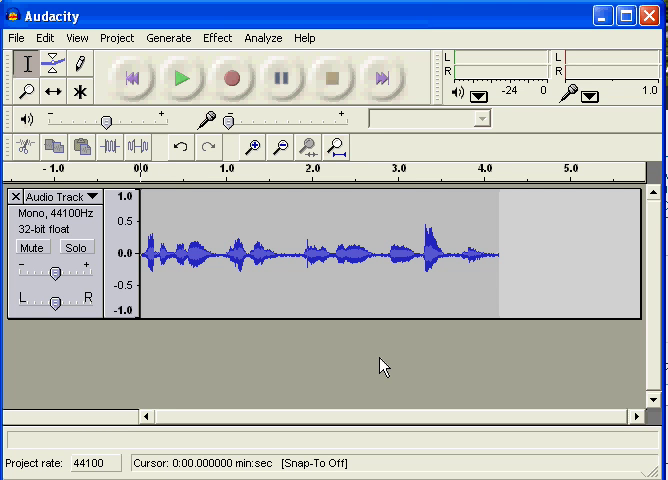
mouse_move(240, 372)
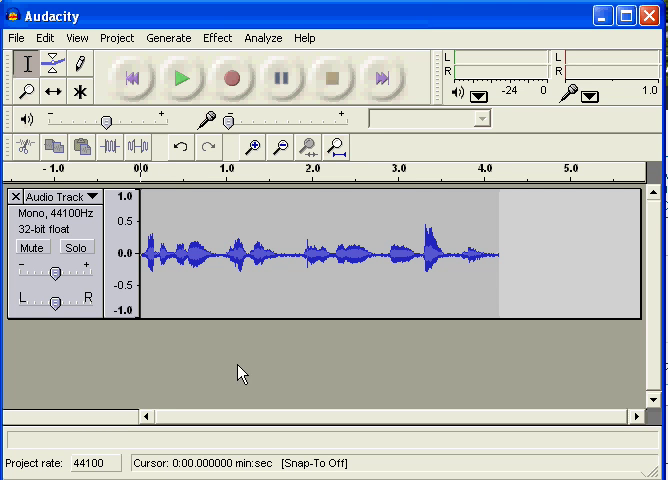
mouse_move(168, 38)
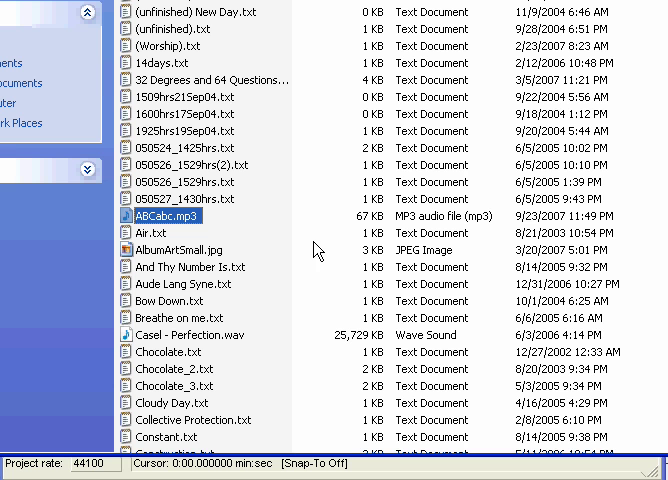
mouse_move(144, 110)
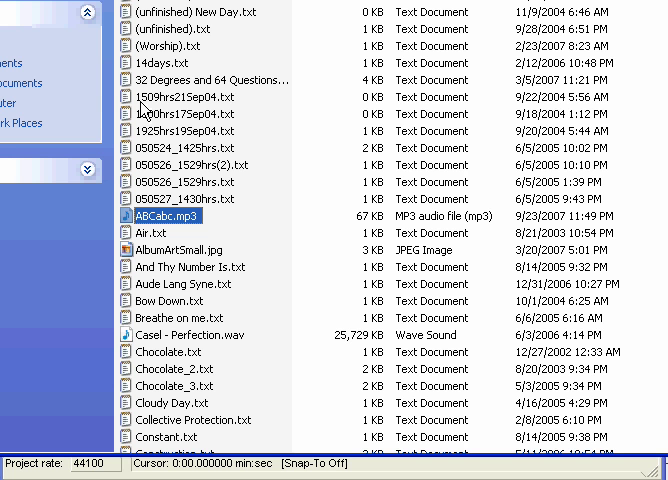
mouse_move(128, 284)
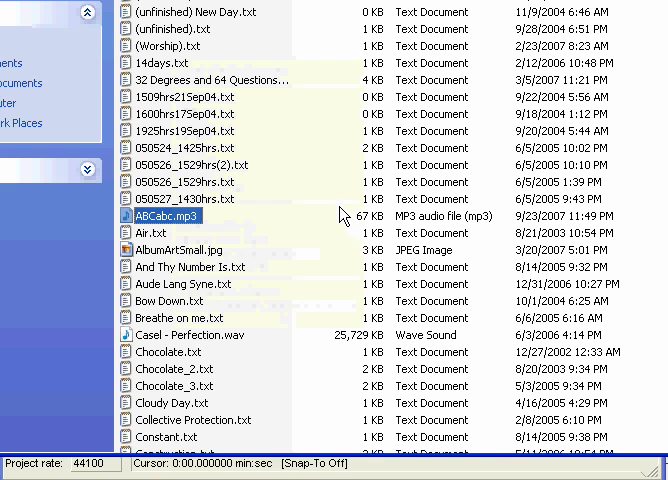
mouse_move(252, 210)
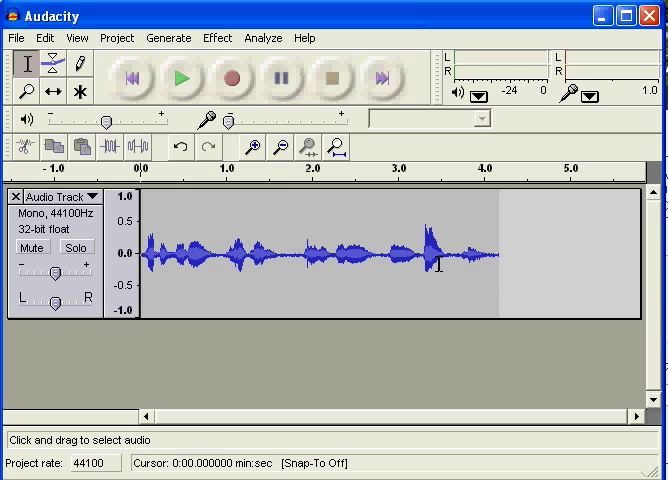
mouse_move(490, 244)
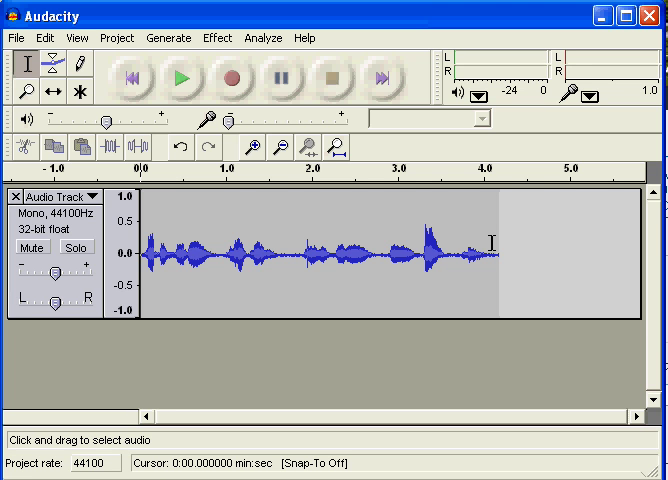
mouse_move(524, 244)
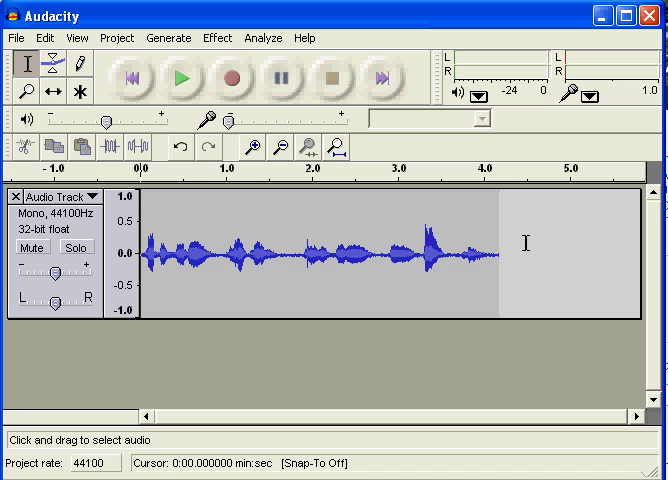
mouse_move(496, 380)
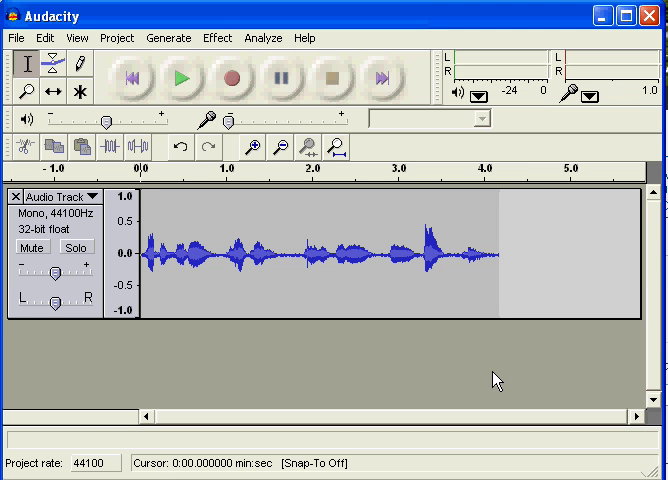